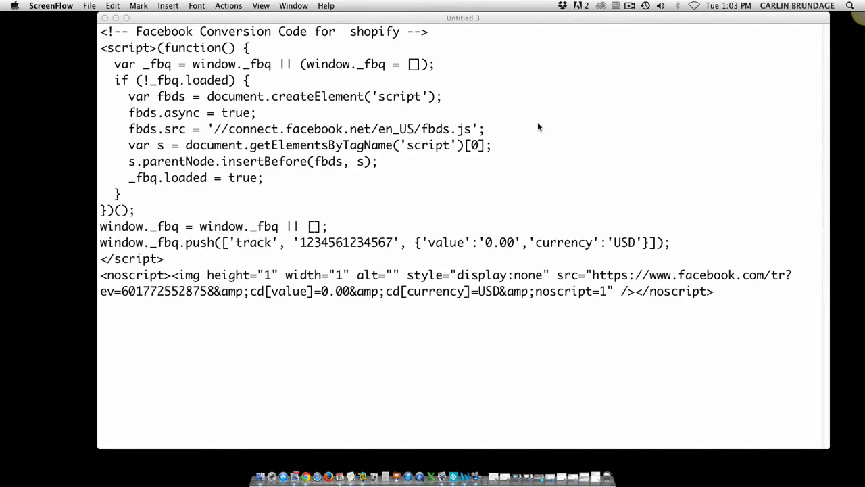
mouse_move(538, 134)
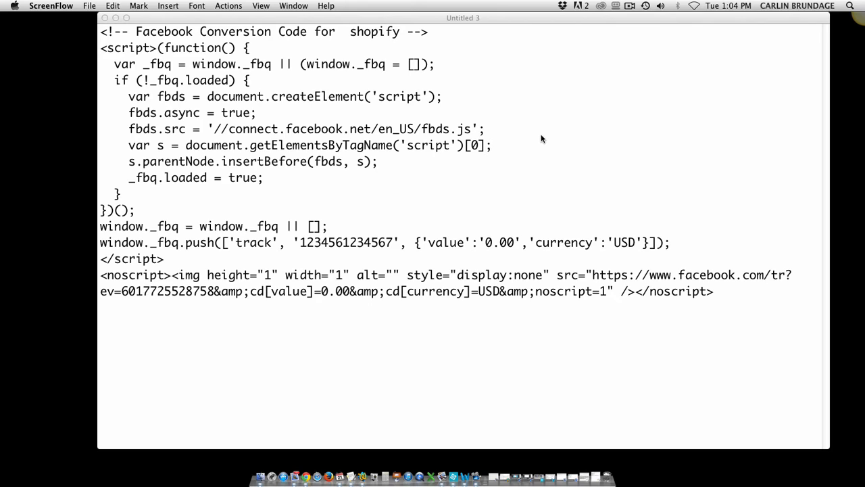
mouse_move(536, 38)
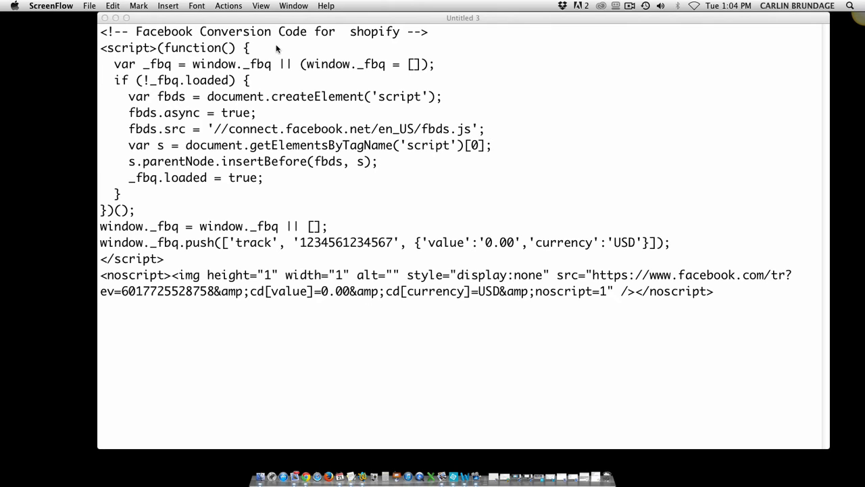
mouse_move(341, 105)
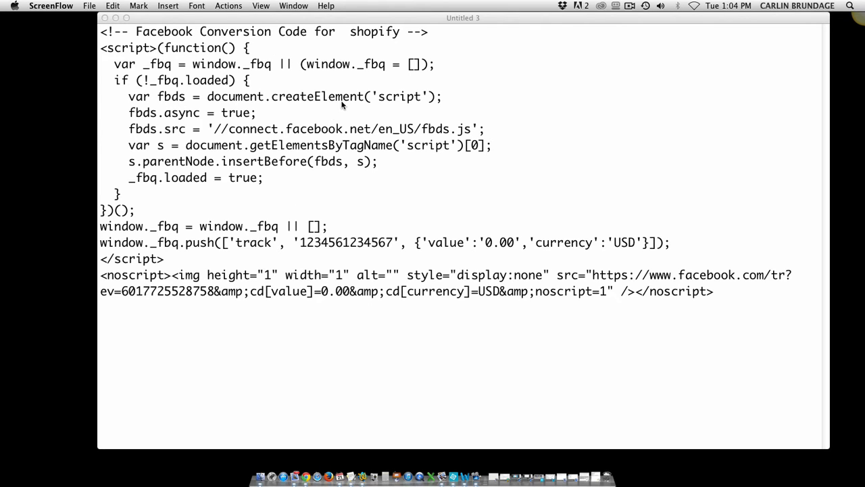
mouse_move(121, 254)
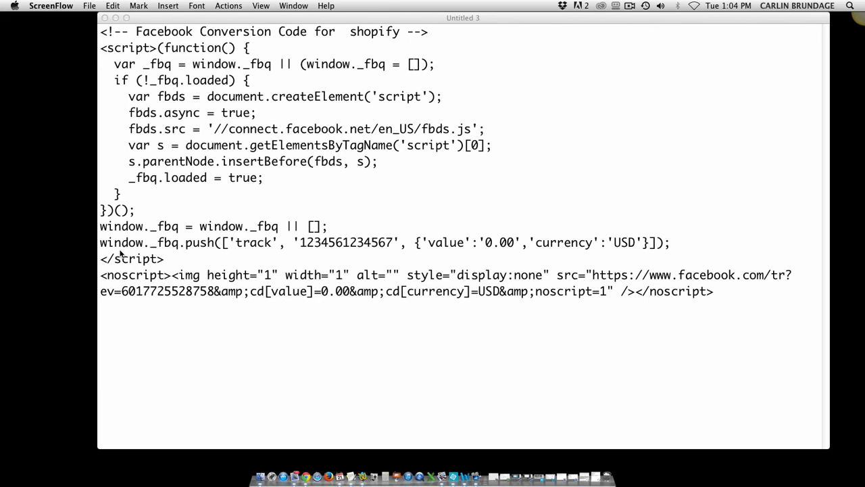
mouse_move(105, 105)
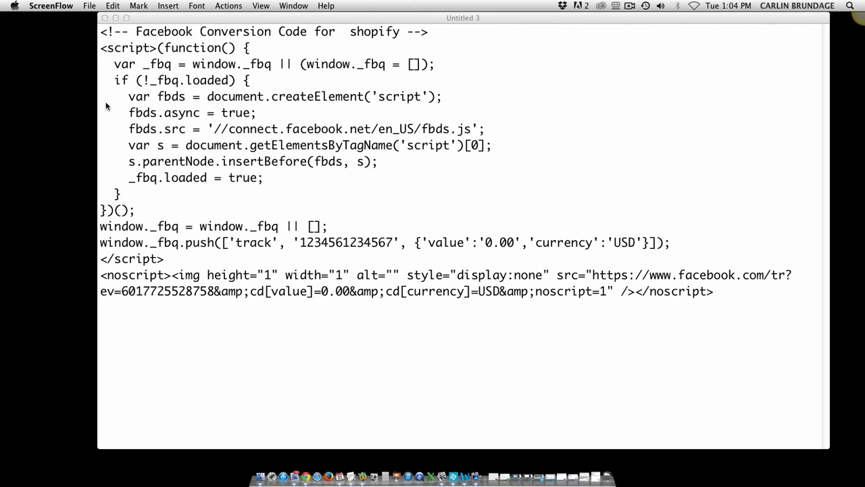
mouse_move(106, 135)
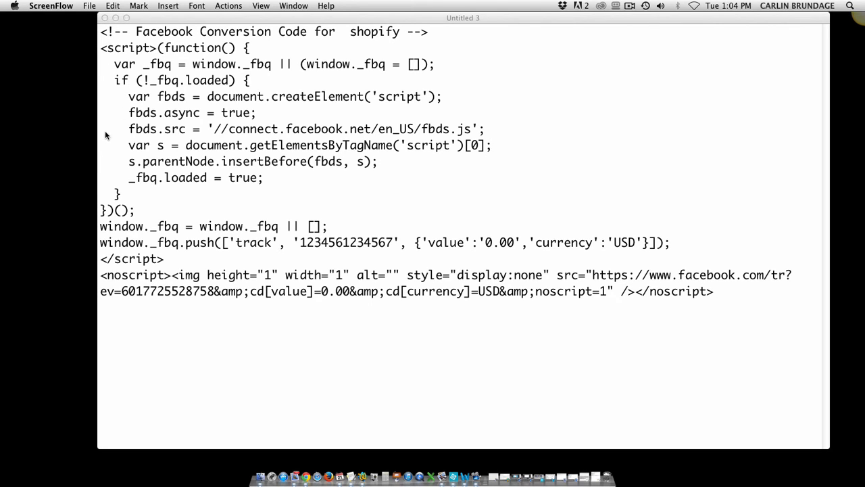
Create a new blank TextEdit document, then close and discard it without saving
click(77, 5)
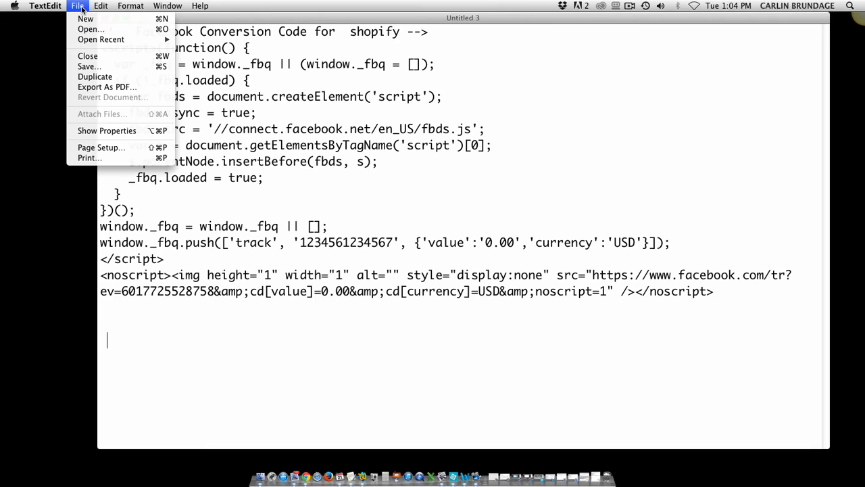
mouse_move(101, 39)
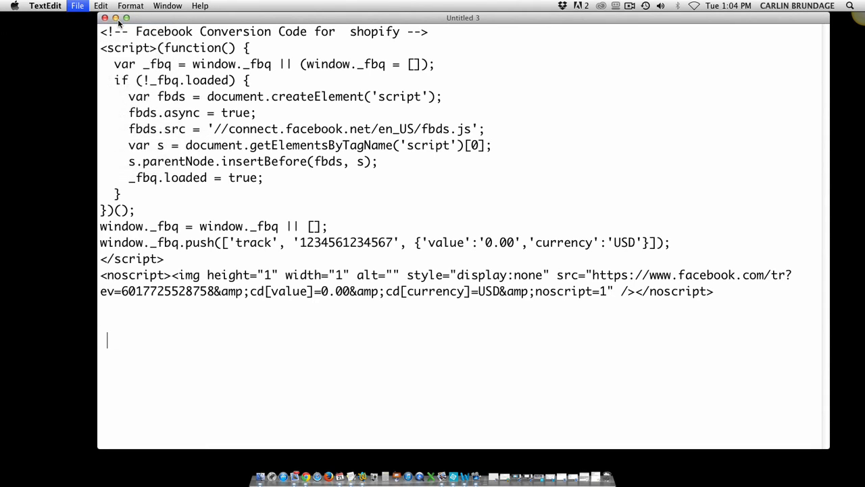
click(130, 6)
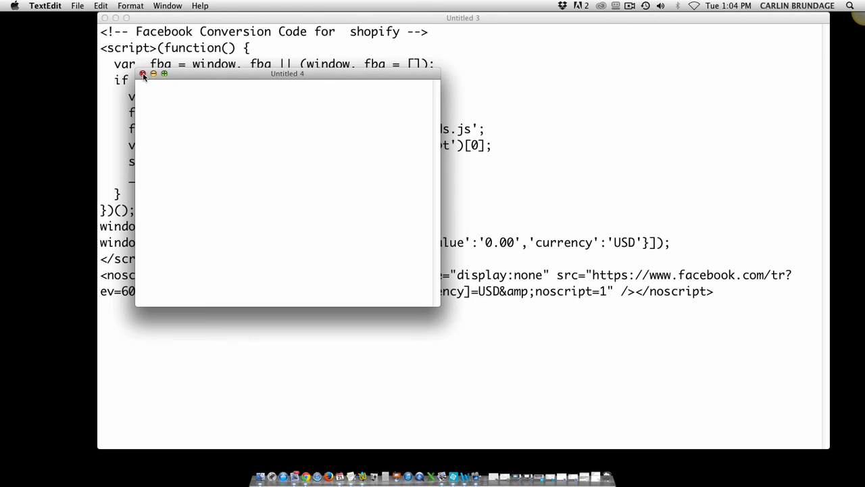
click(143, 73)
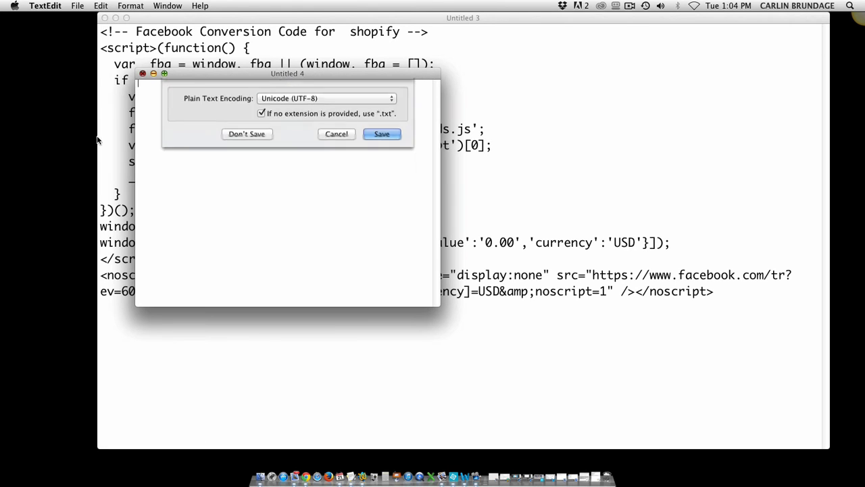
click(246, 134)
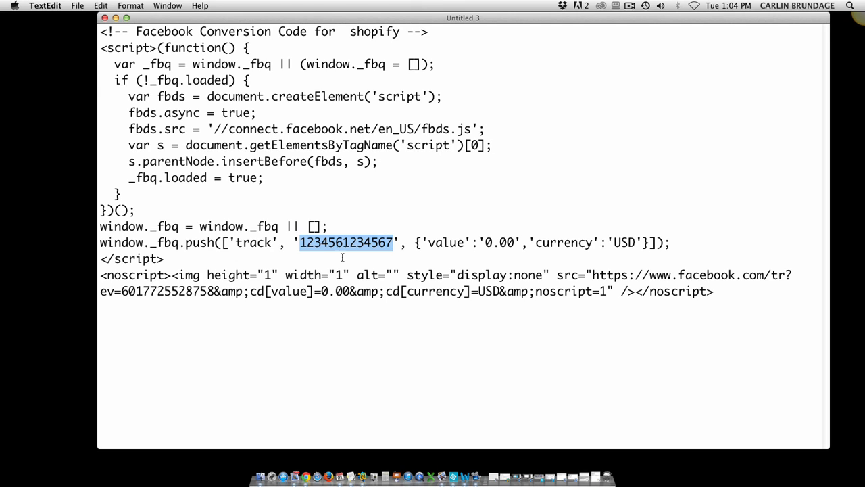
mouse_move(362, 341)
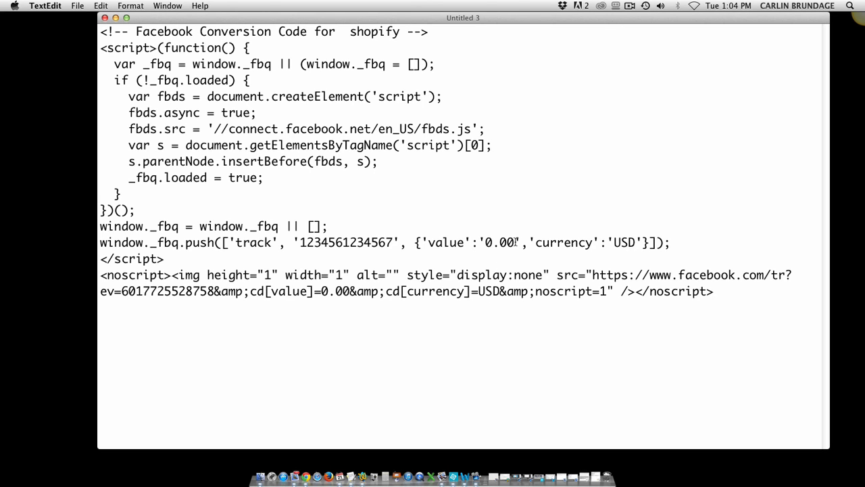
Add the {{ total_price | money_without_currency }} Liquid tag below the pixel code and select it
double_click(499, 242)
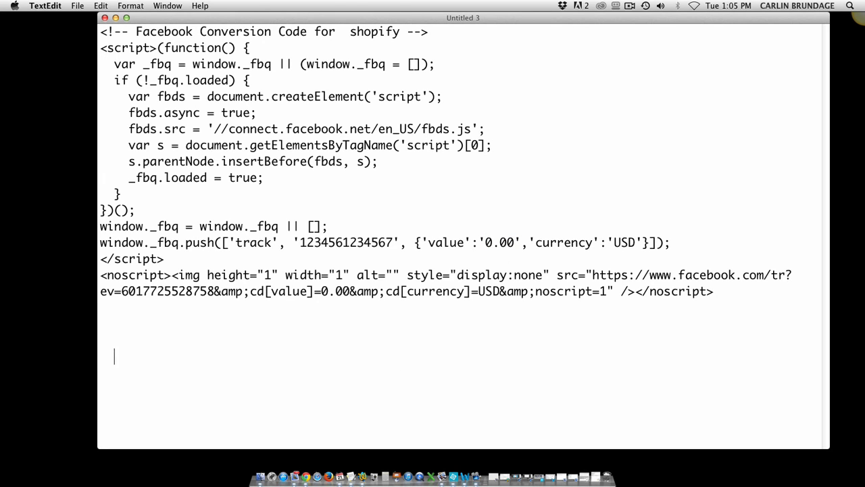
text({{  total_price | money_without_currency }})
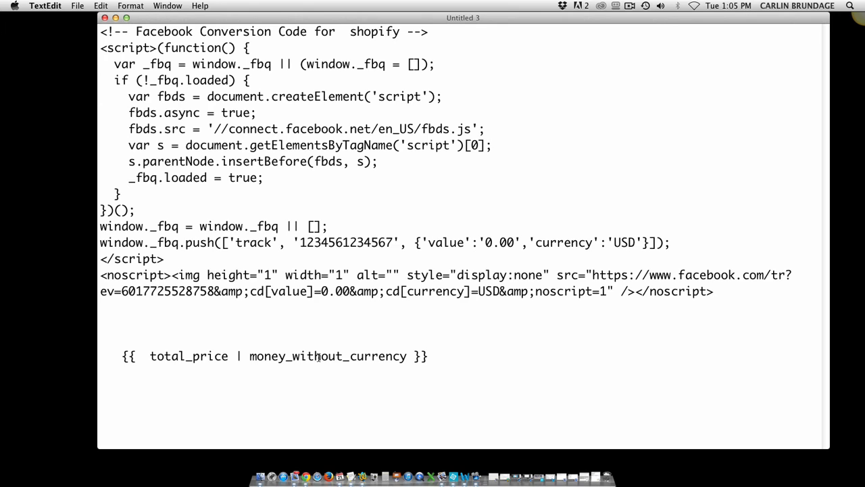
triple_click(270, 357)
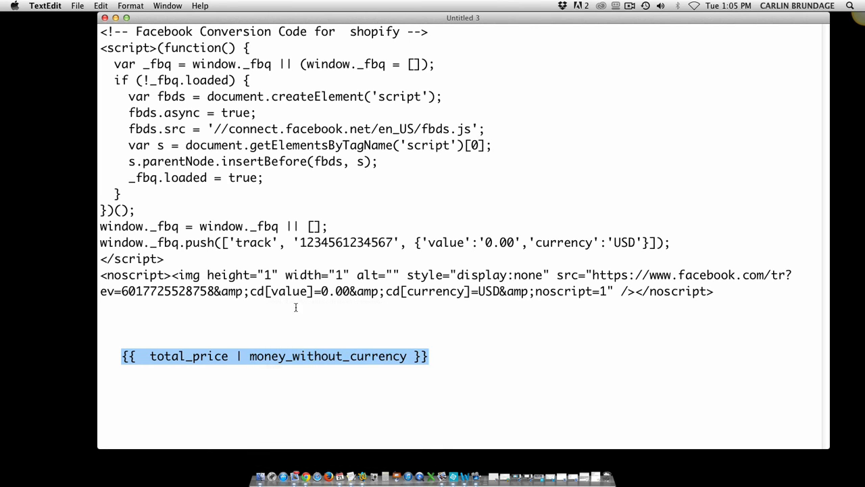
Replace the track call's 0.00 value with {{ total_price | money_without_currency }}
double_click(499, 242)
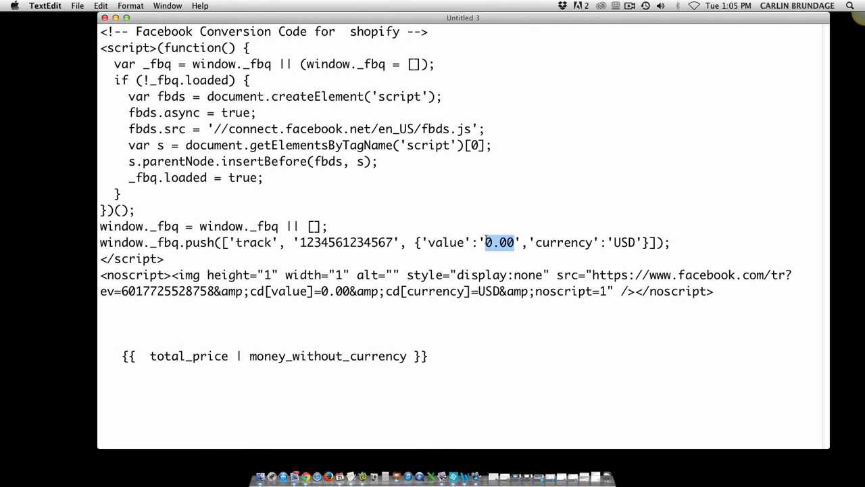
key(Delete)
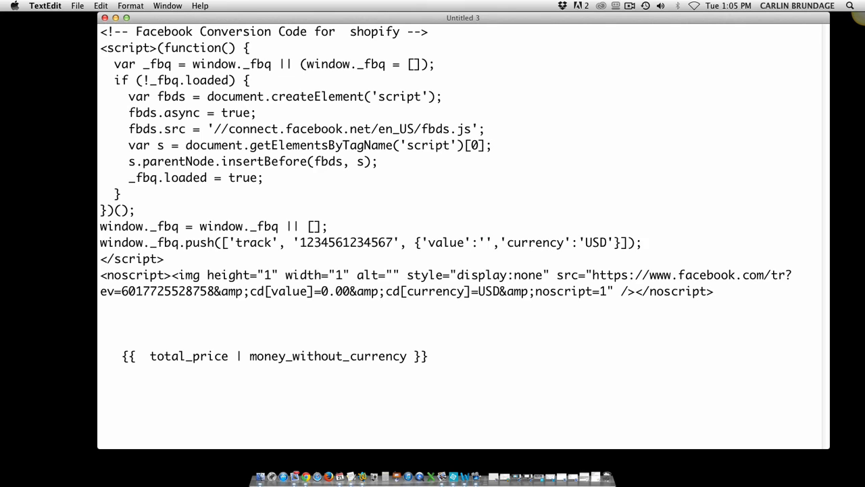
text({{  total_price | money_without_currency }})
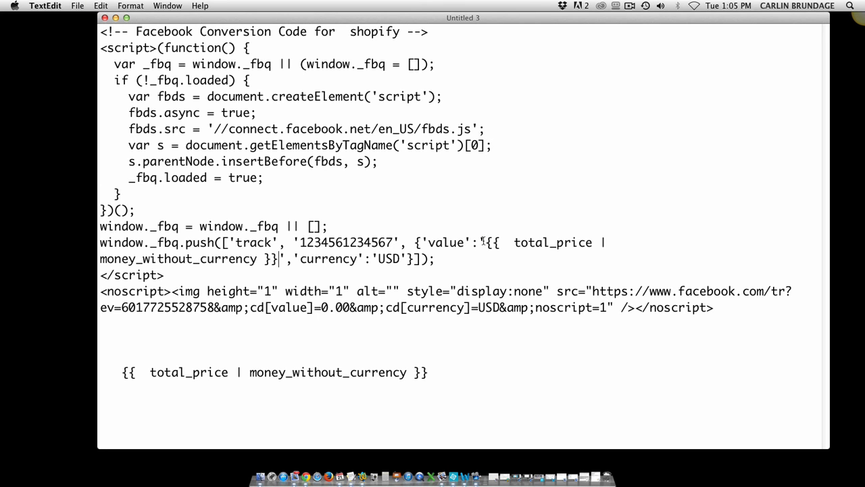
mouse_move(349, 397)
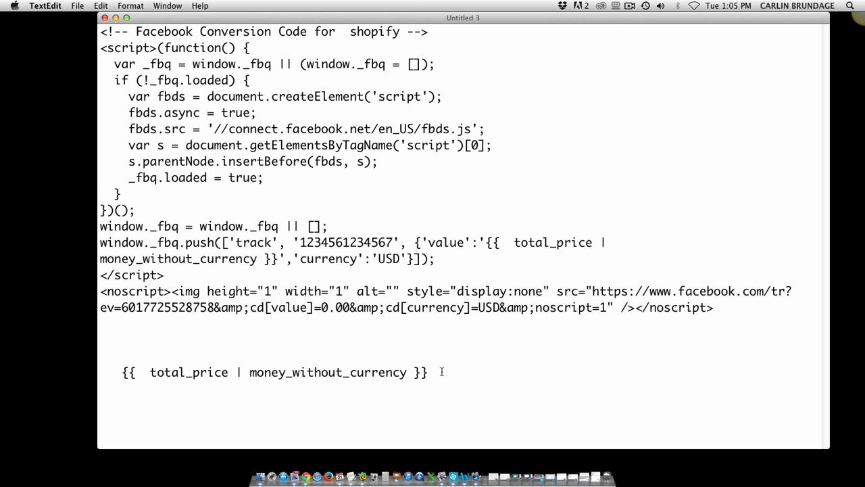
Add a second {{ total_price | money_without_currency }} line beneath the first tag
key(Return)
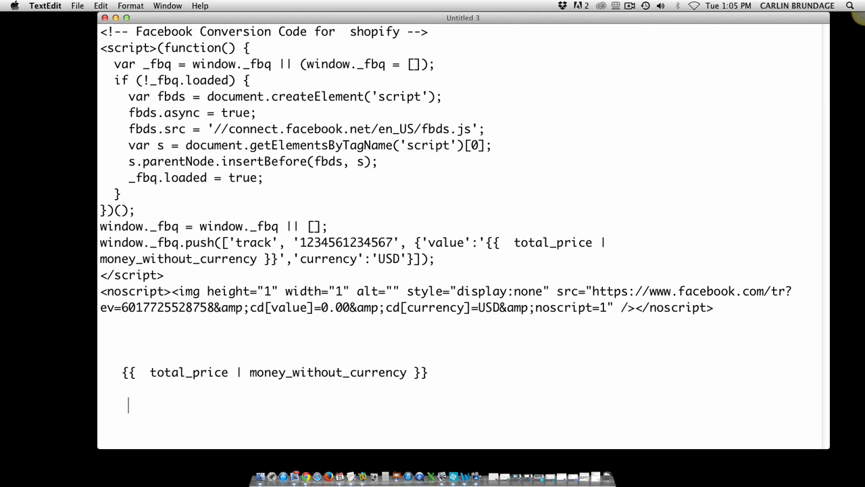
text({{)
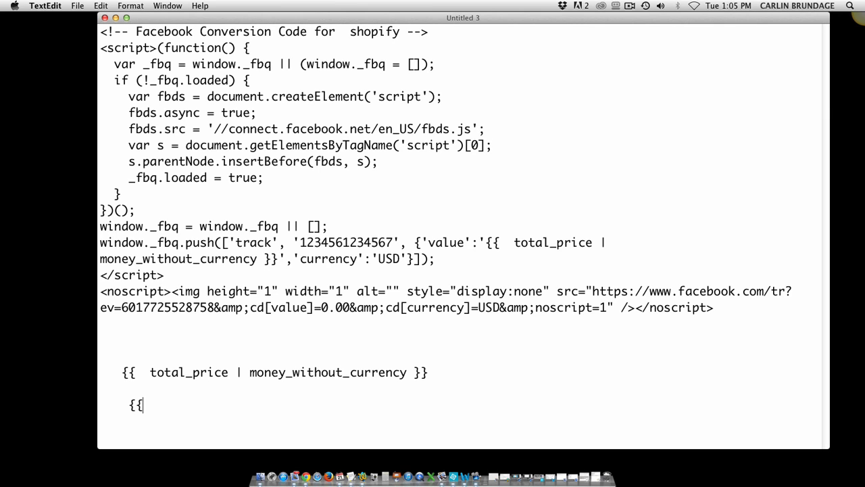
text(t)
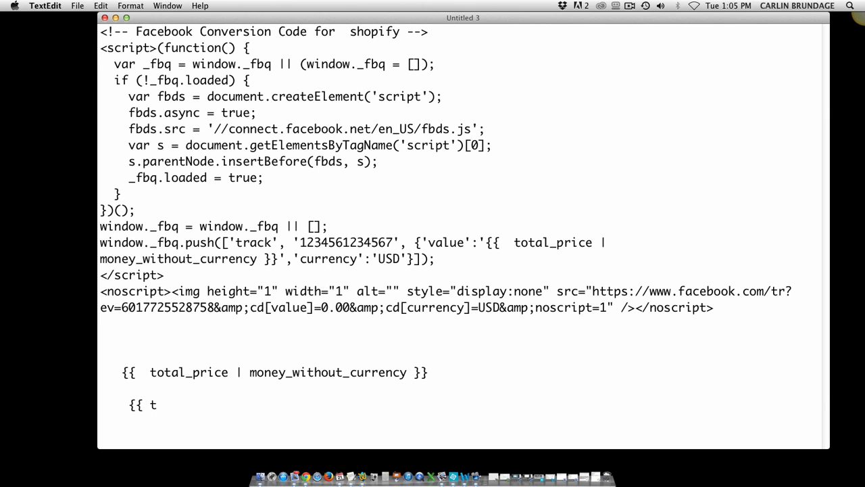
text(otal)
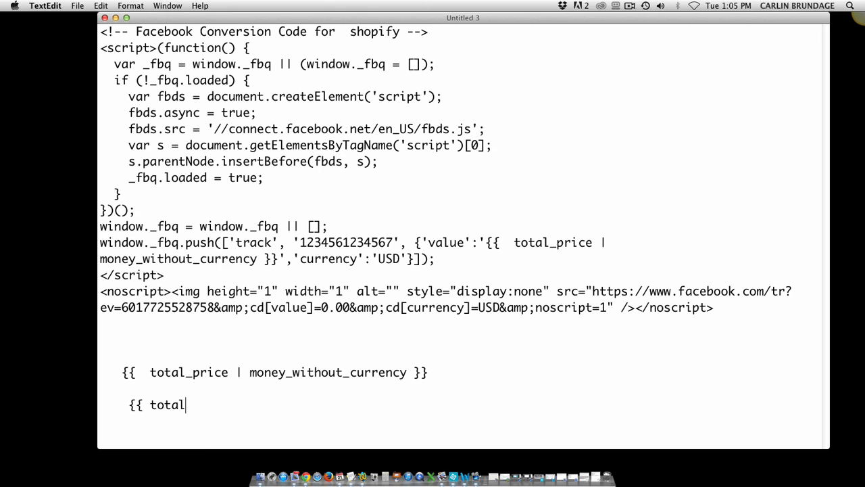
text(_)
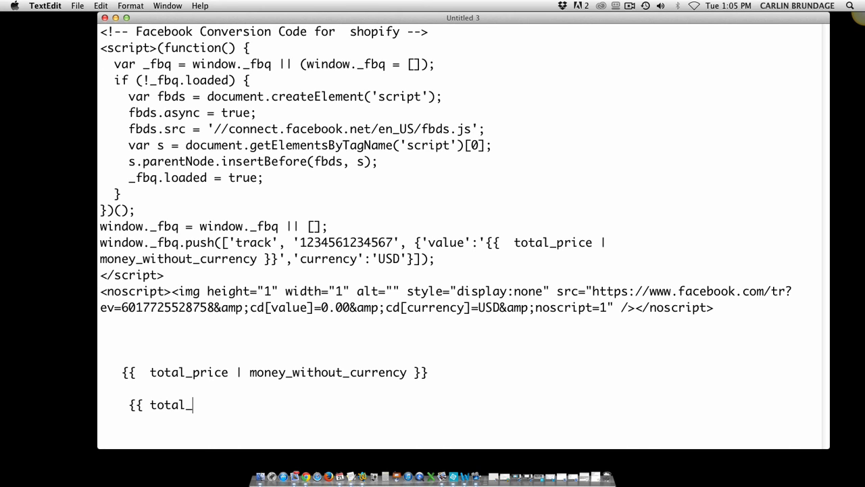
text(price)
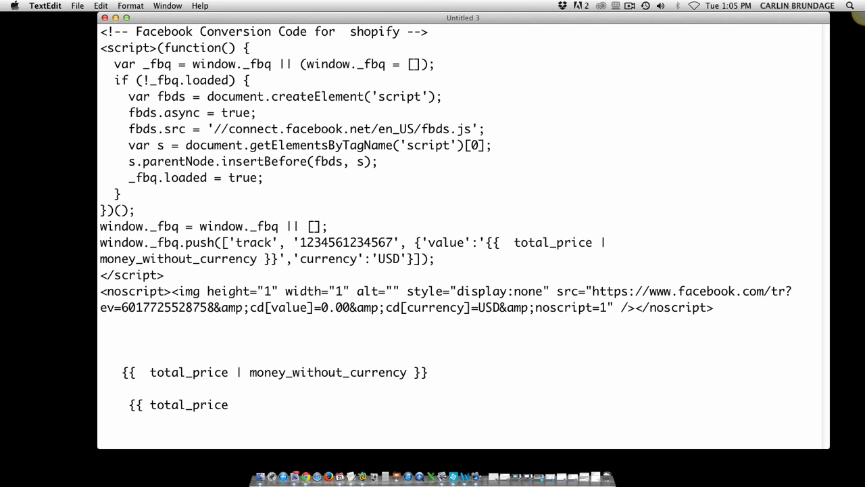
text(|)
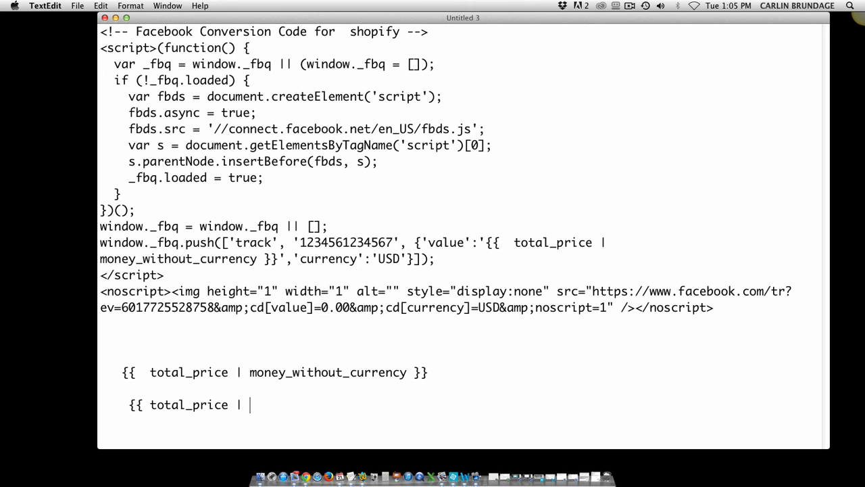
text(mon)
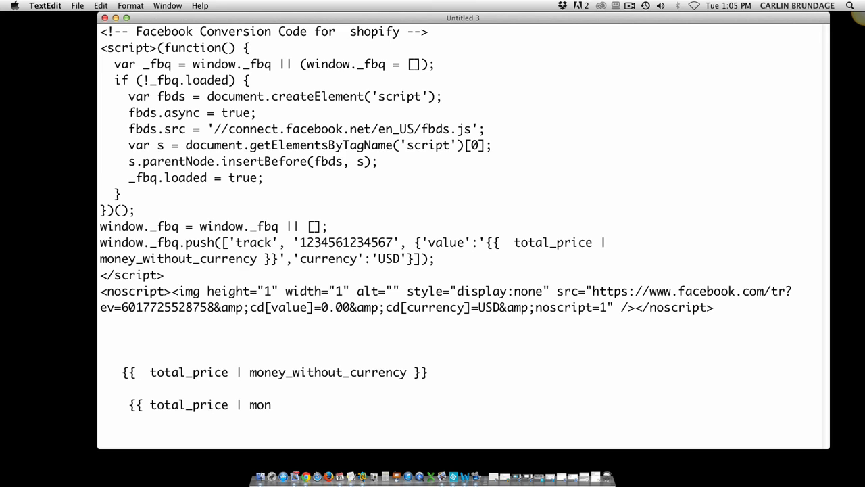
text(ey)
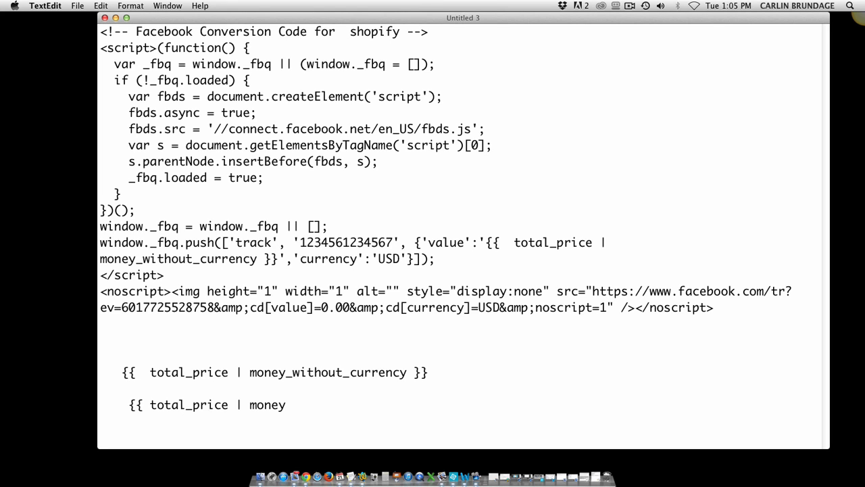
text(_wi)
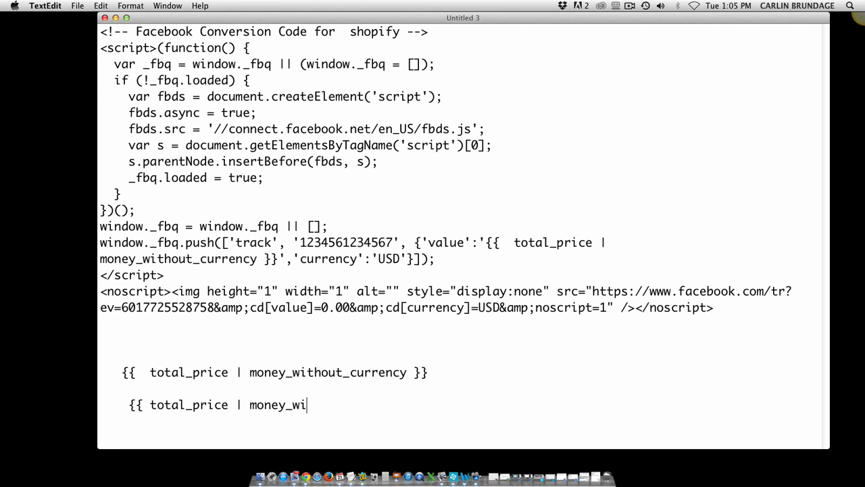
text(thout_)
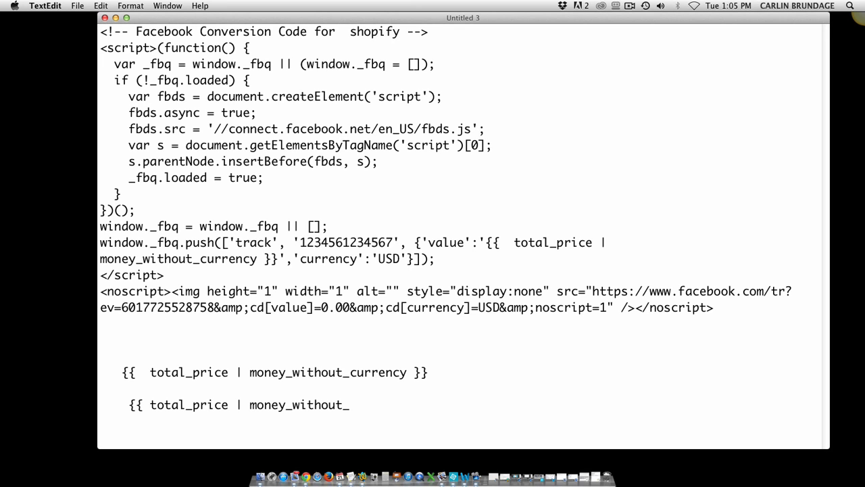
text(curren)
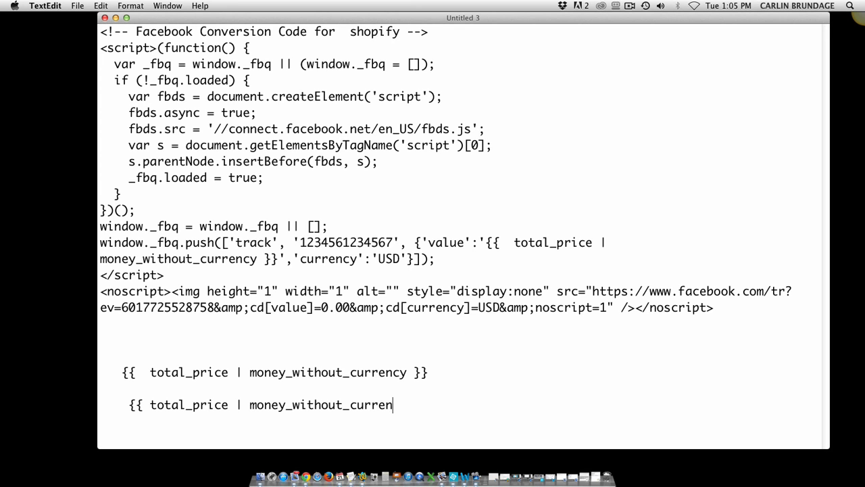
text(cy)
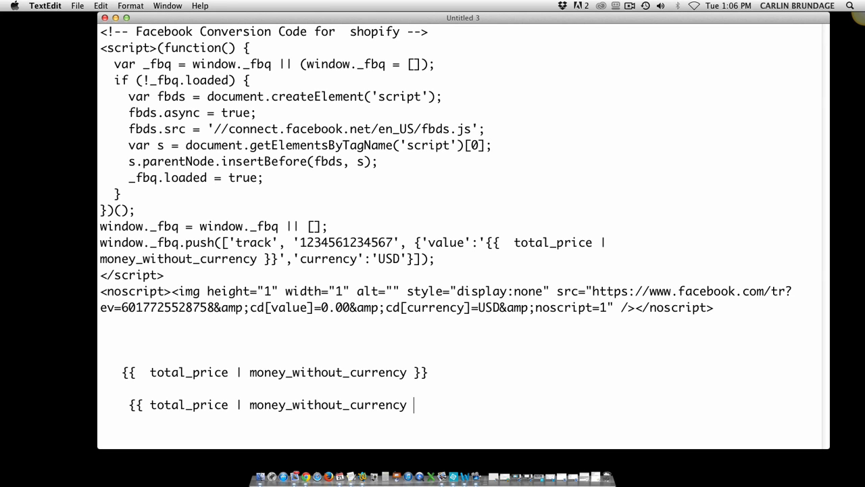
text(}})
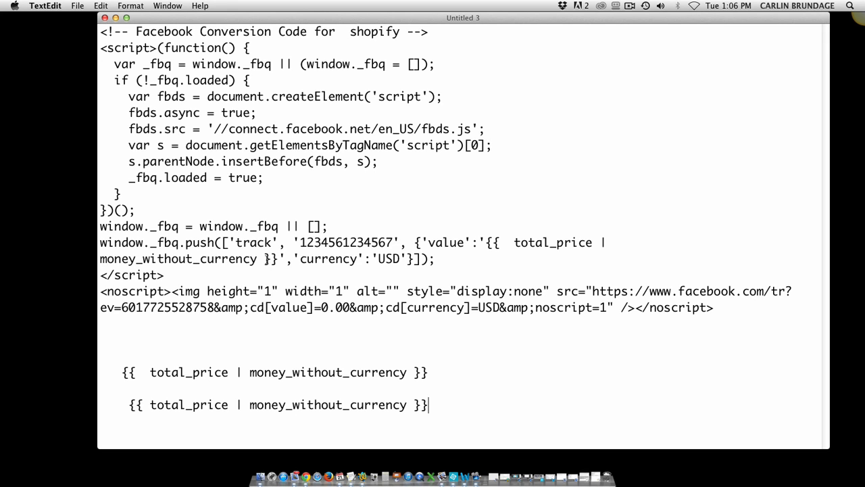
mouse_move(487, 242)
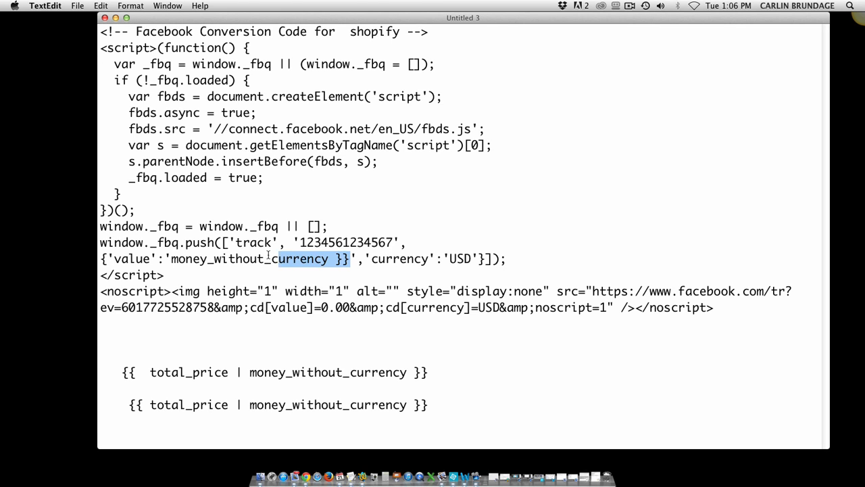
Clear the value, try 0.0, then set it to {{ total_price | money_without_currency }} between the quotes
key(Delete)
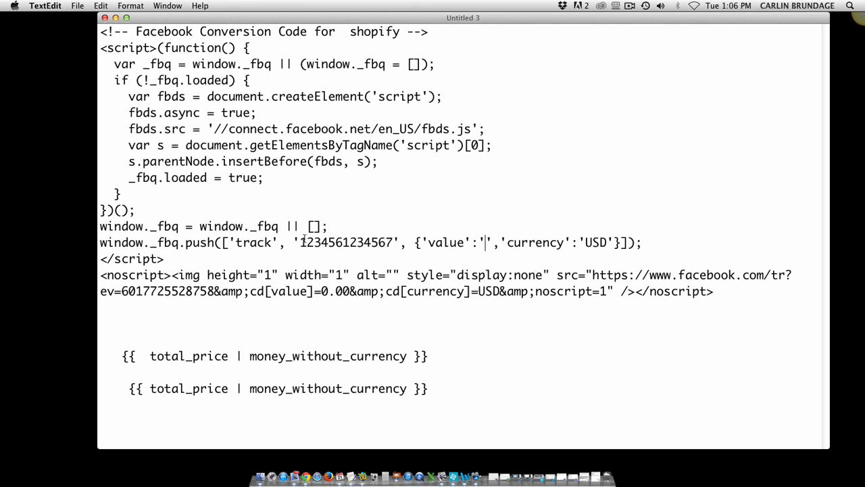
text(0.0)
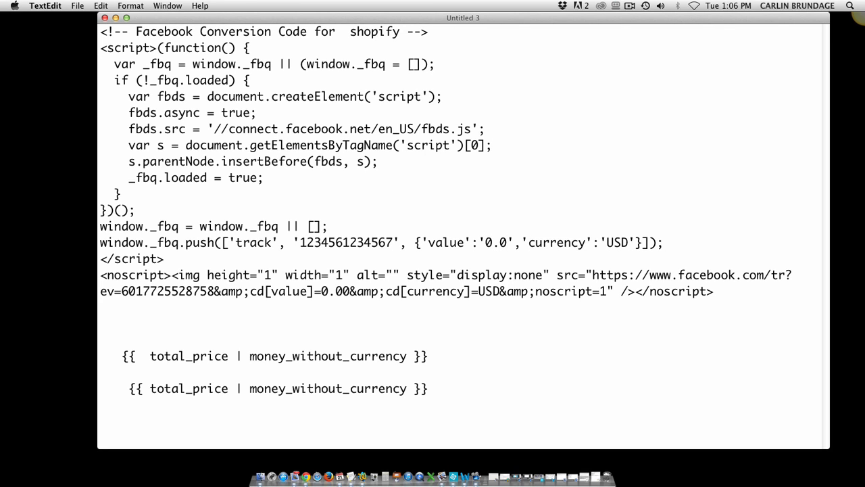
click(503, 244)
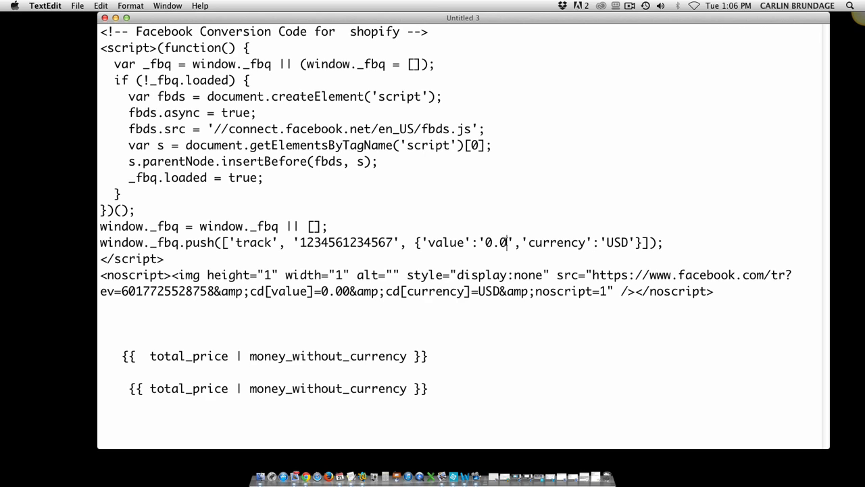
key(Backspace)
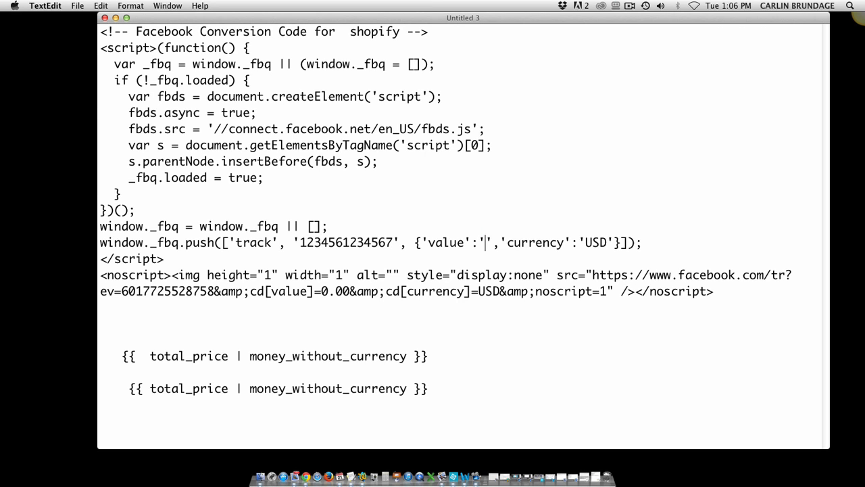
text({{  total_price | money_without_currency }})
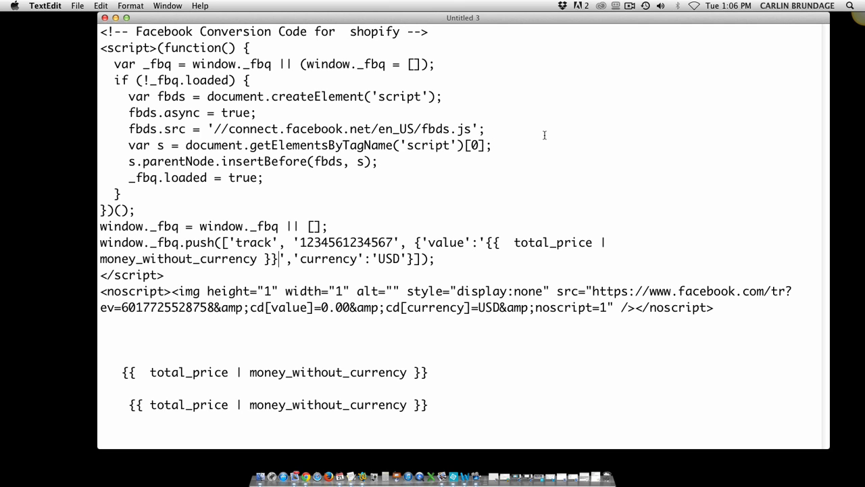
mouse_move(341, 342)
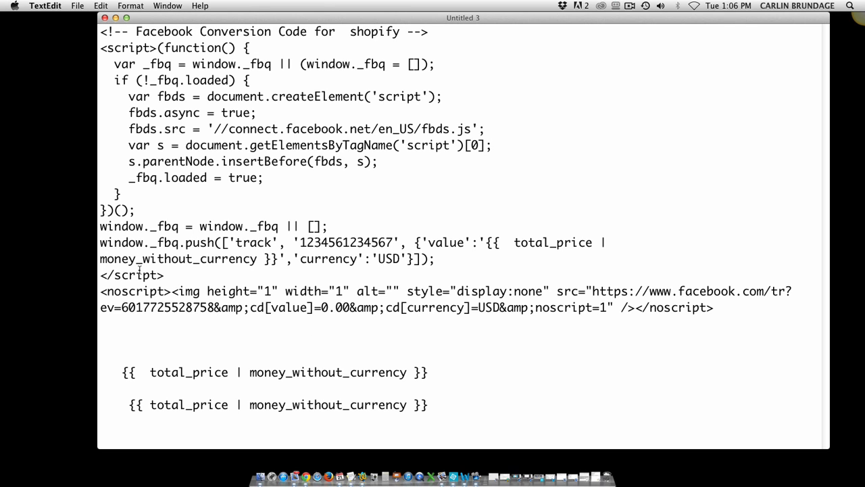
mouse_move(308, 84)
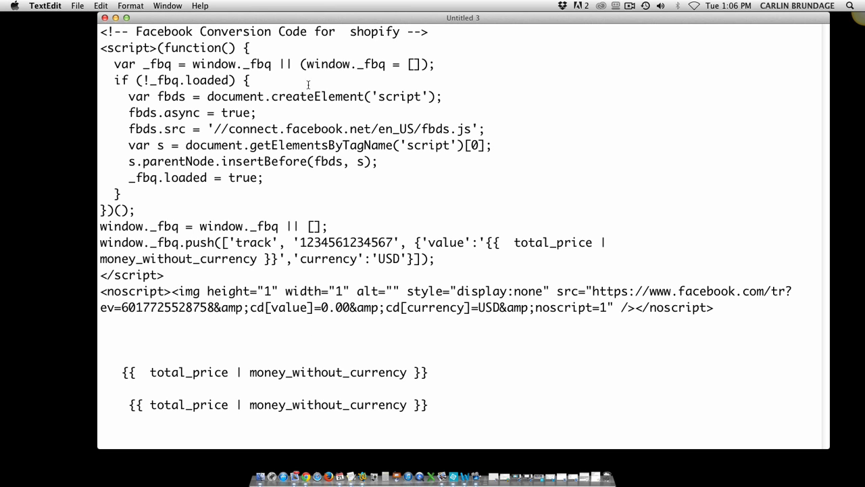